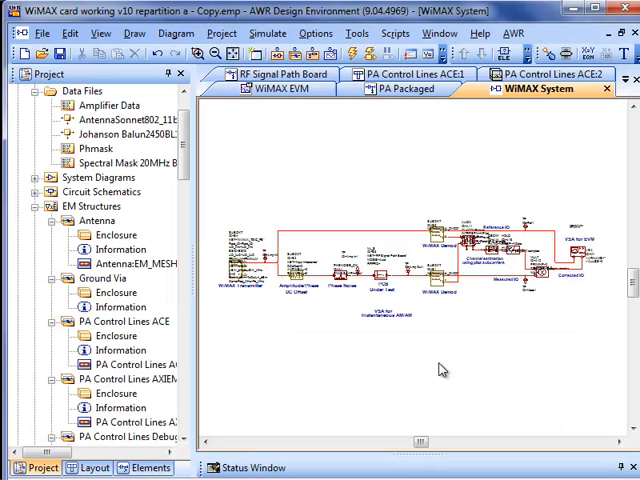
# Inspect the WiMAX System schematic, then switch to the RF Signal Path Board schematic document
pyautogui.rightClick(444, 370)
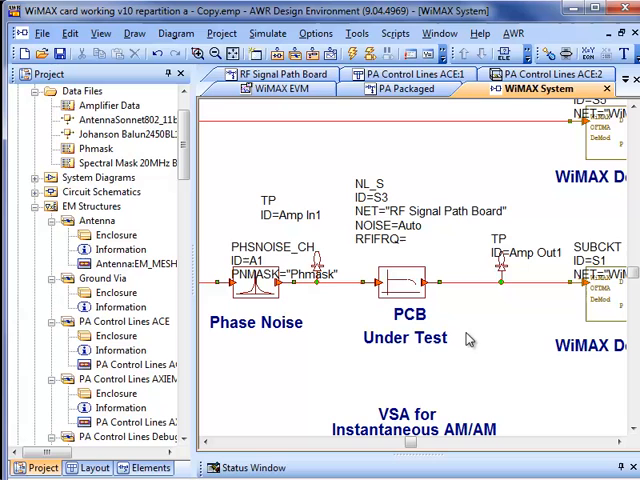
pyautogui.moveTo(408, 276)
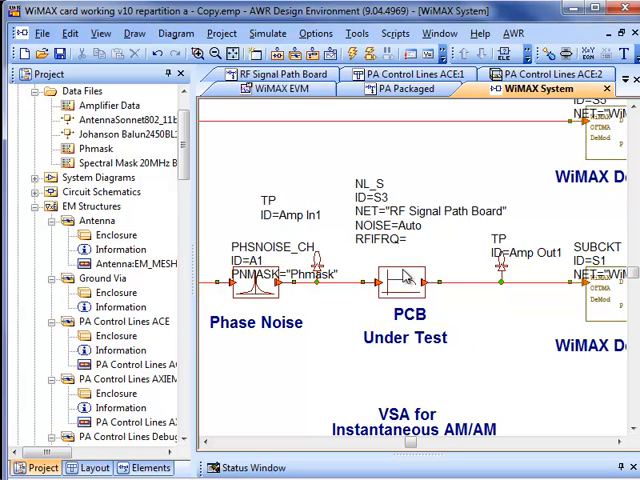
pyautogui.moveTo(412, 300)
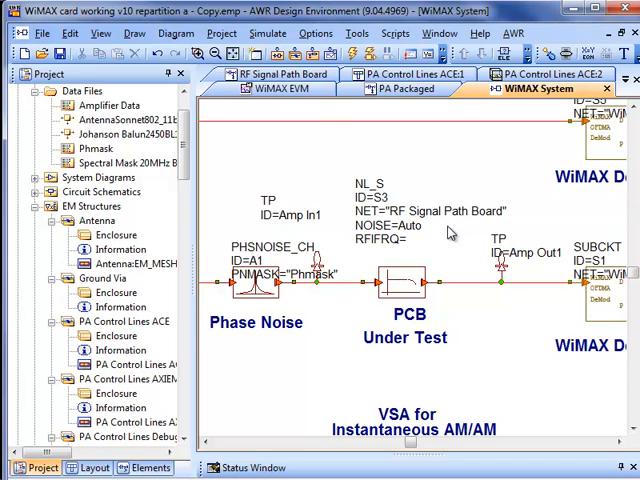
pyautogui.click(280, 72)
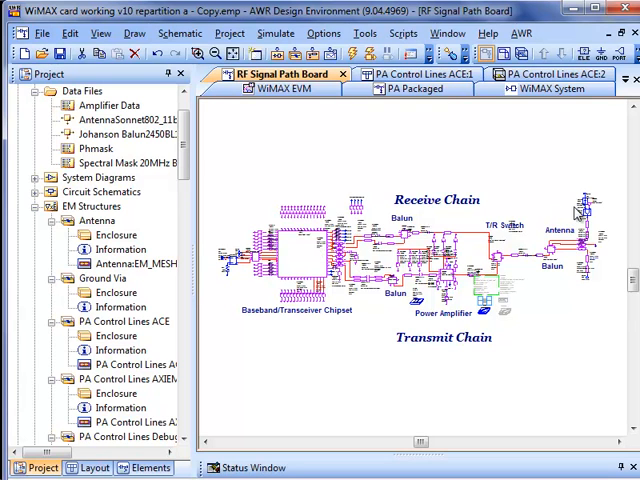
pyautogui.rightClick(576, 210)
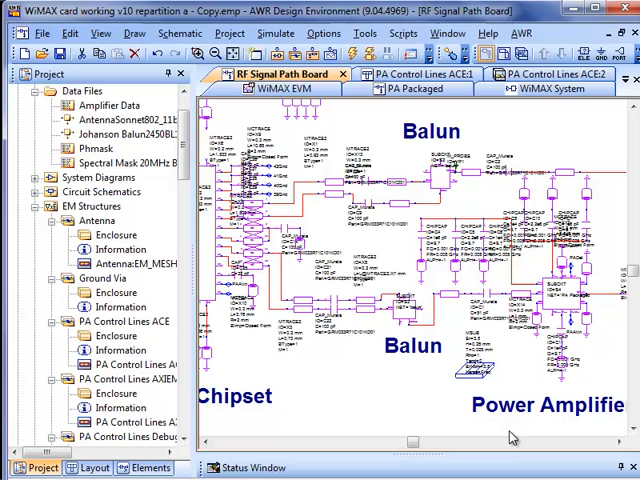
pyautogui.moveTo(392, 390)
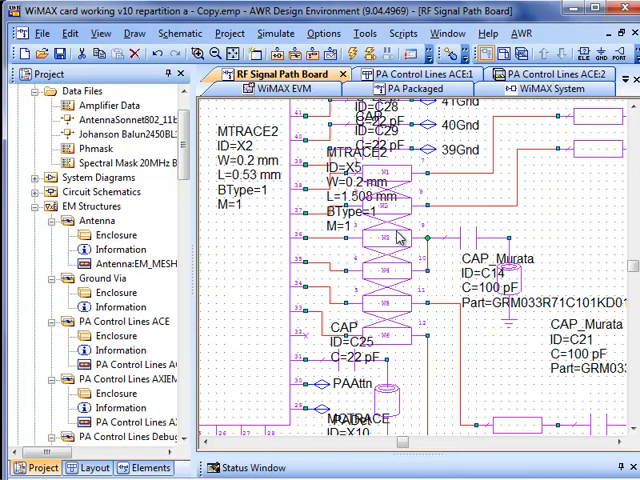
pyautogui.moveTo(390, 318)
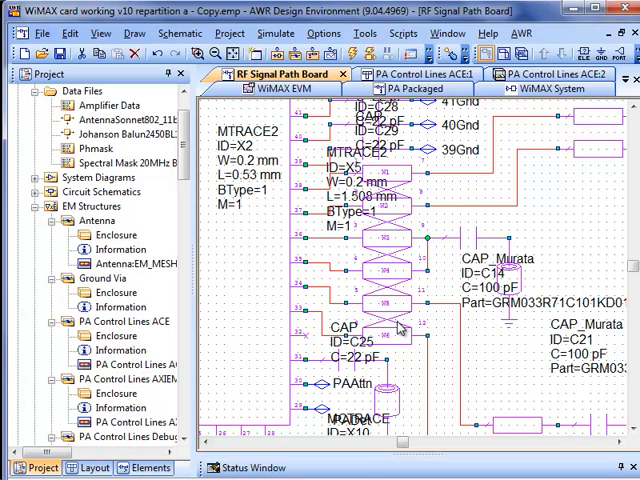
pyautogui.moveTo(456, 356)
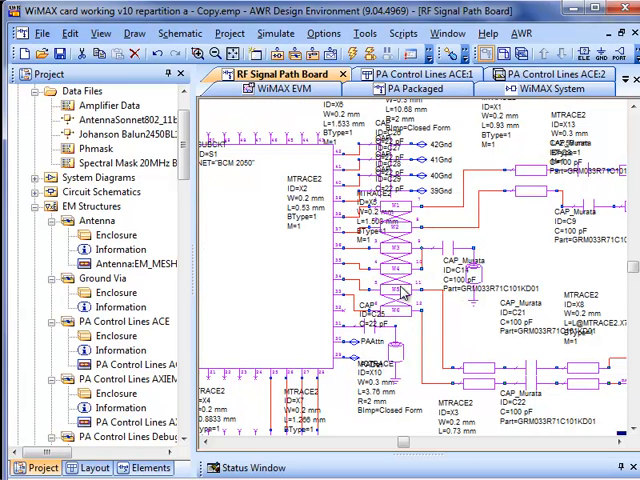
pyautogui.moveTo(482, 388)
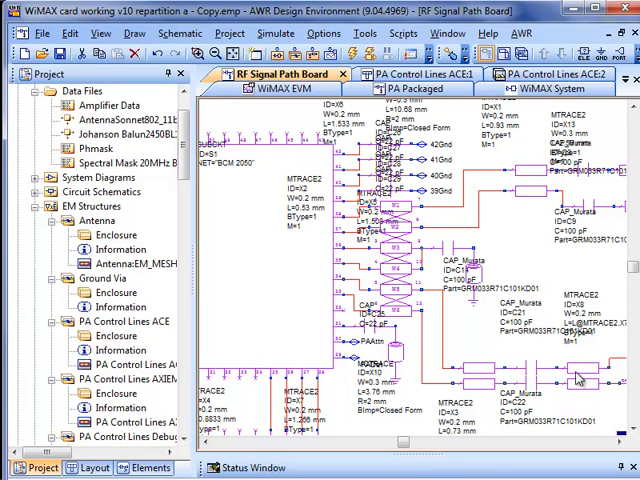
pyautogui.moveTo(492, 382)
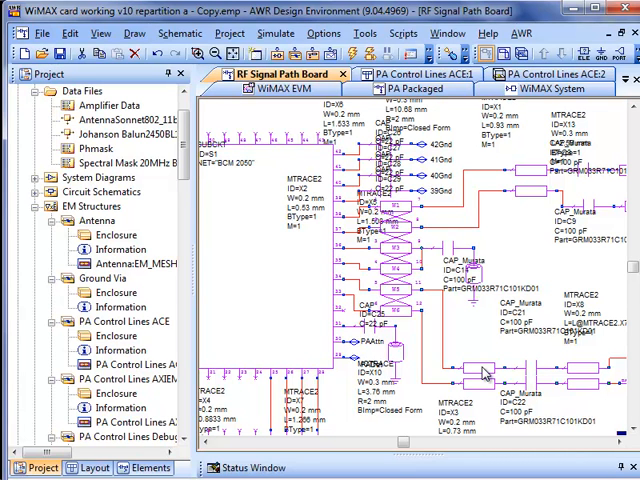
pyautogui.moveTo(352, 232)
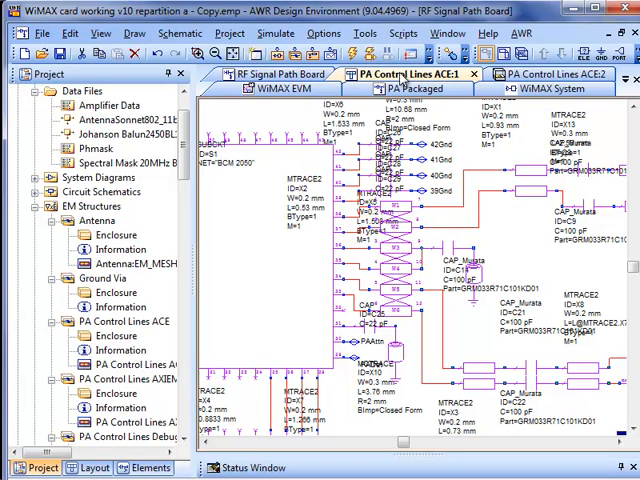
# Show the RF Signal Path Board layout with its traces and components
pyautogui.click(276, 72)
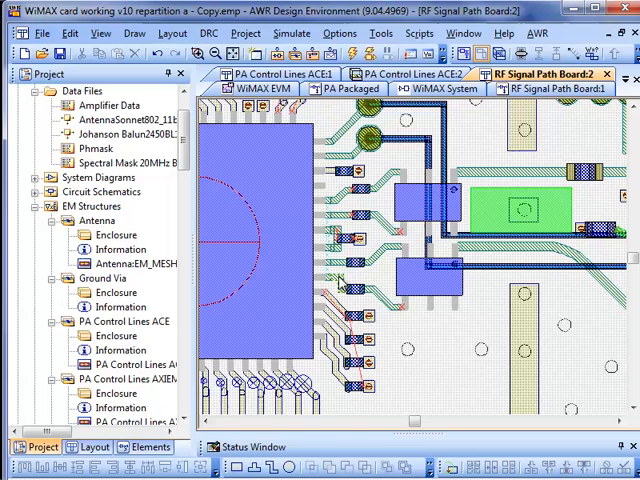
pyautogui.moveTo(344, 284)
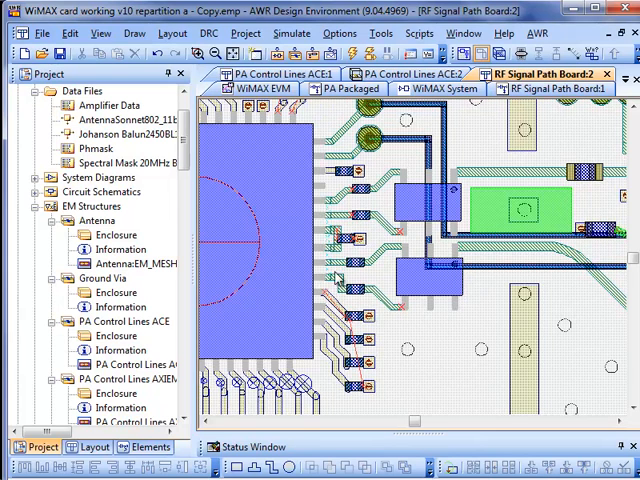
pyautogui.moveTo(384, 278)
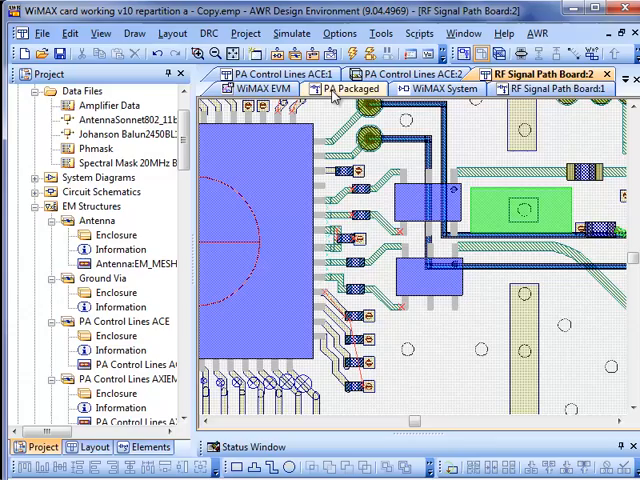
# View a chosen area of the board layout, then return to the schematic's PA attenuator with chip capacitor C11
pyautogui.click(270, 72)
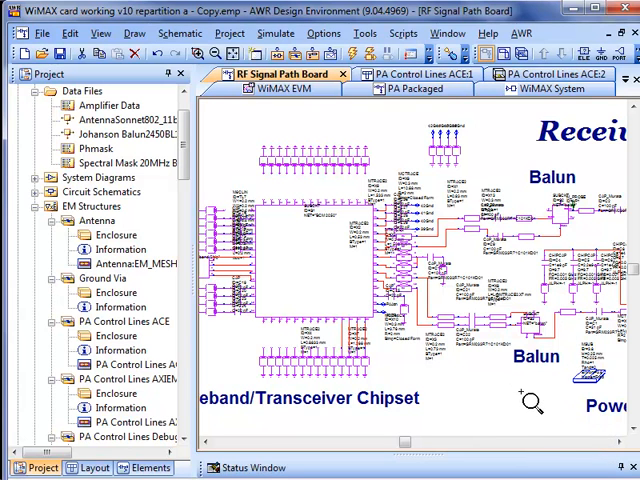
pyautogui.rightClick(532, 404)
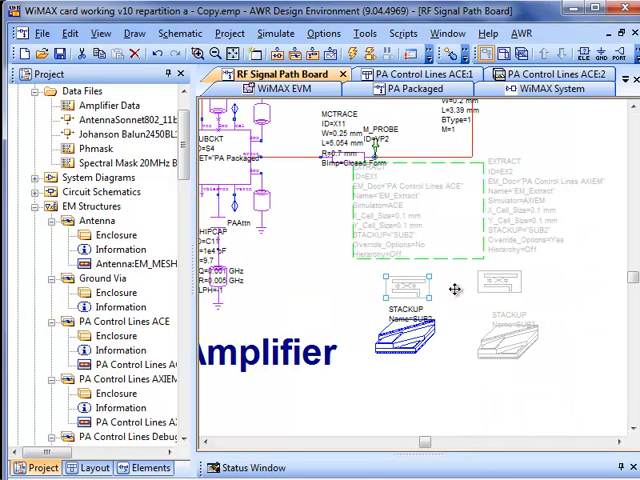
pyautogui.moveTo(410, 288)
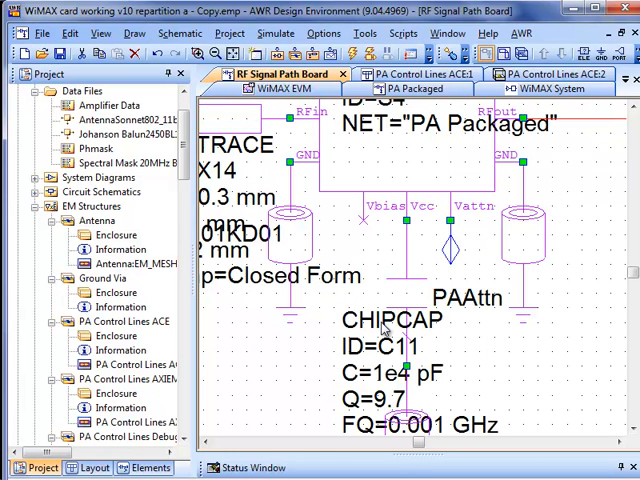
pyautogui.moveTo(452, 256)
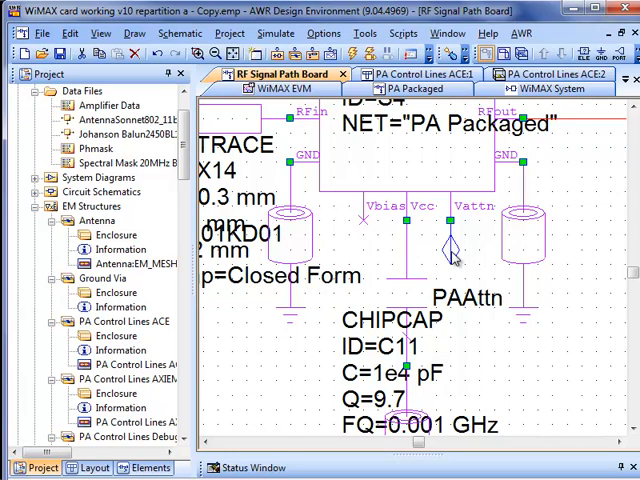
pyautogui.moveTo(456, 258)
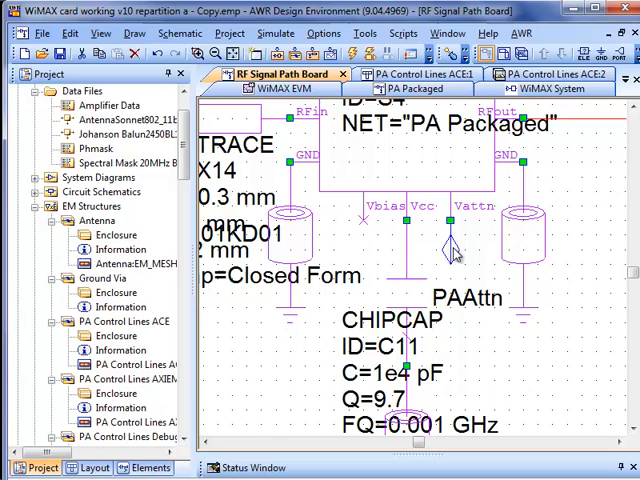
pyautogui.moveTo(472, 230)
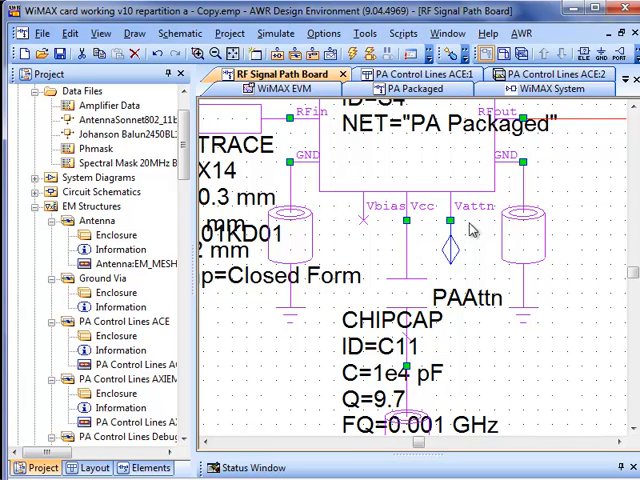
pyautogui.moveTo(452, 274)
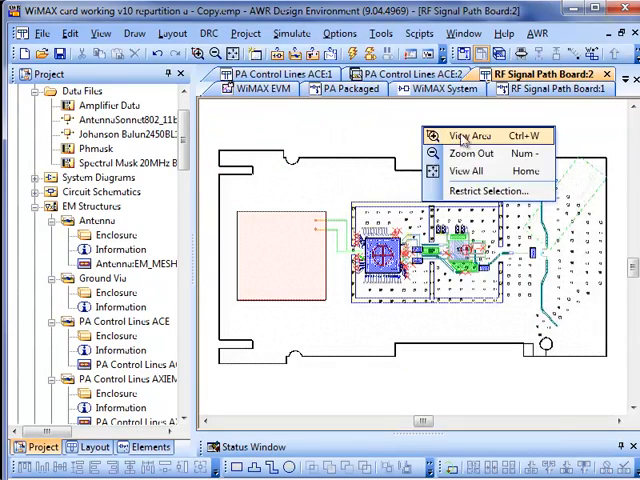
pyautogui.click(468, 172)
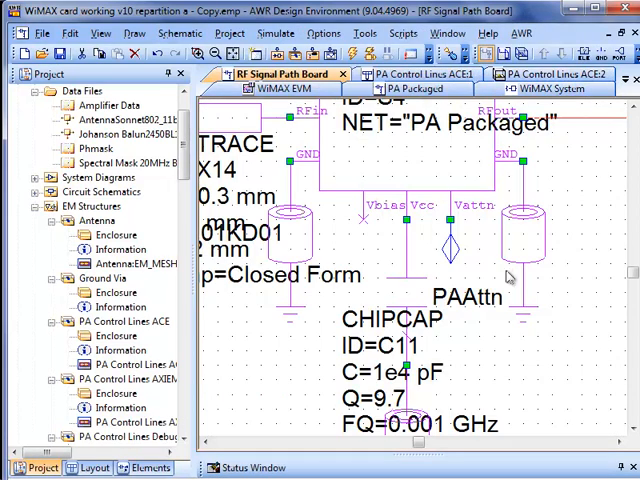
# Use View Area to zoom the schematic onto the power amplifier and transmit chain region
pyautogui.rightClick(508, 276)
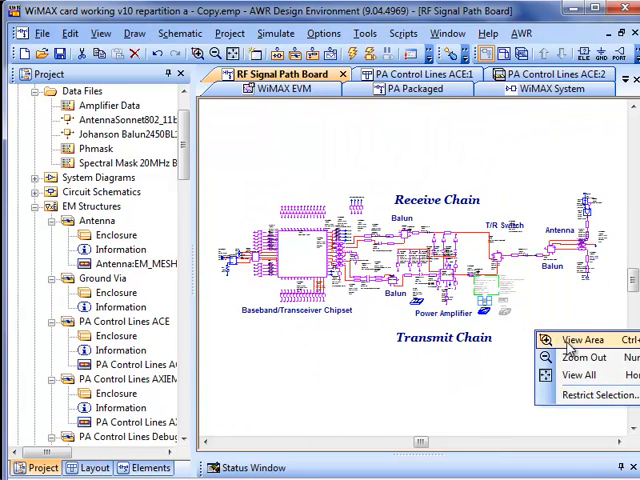
pyautogui.click(584, 340)
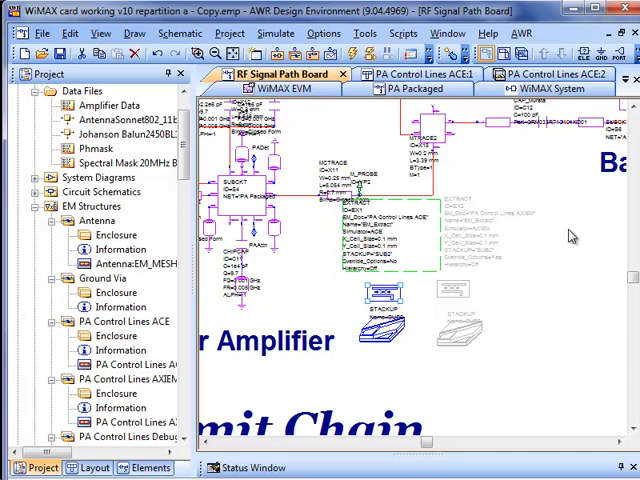
pyautogui.moveTo(560, 242)
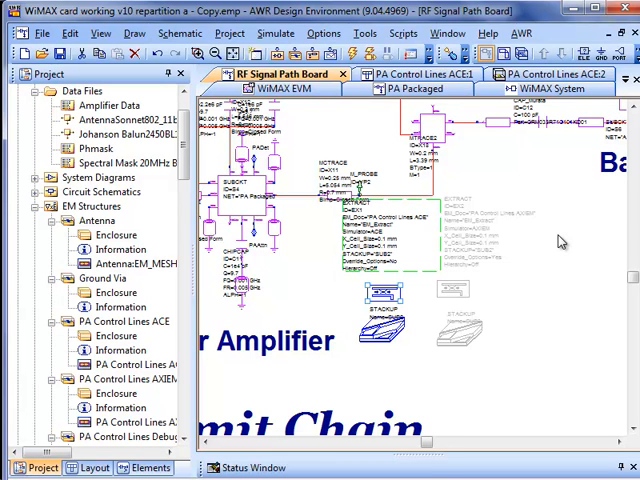
pyautogui.moveTo(558, 242)
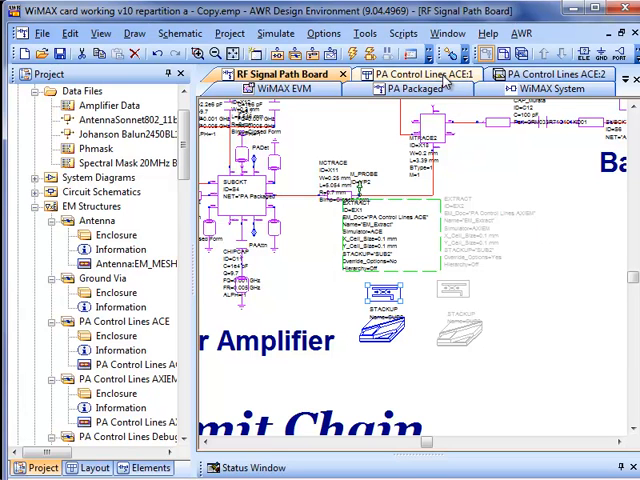
# Display the PA Control Lines ACE1 layout with its numbered extracted traces and pads
pyautogui.click(416, 74)
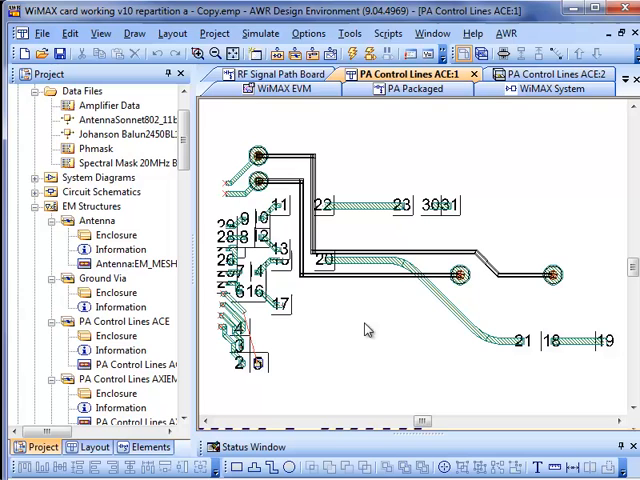
pyautogui.moveTo(260, 318)
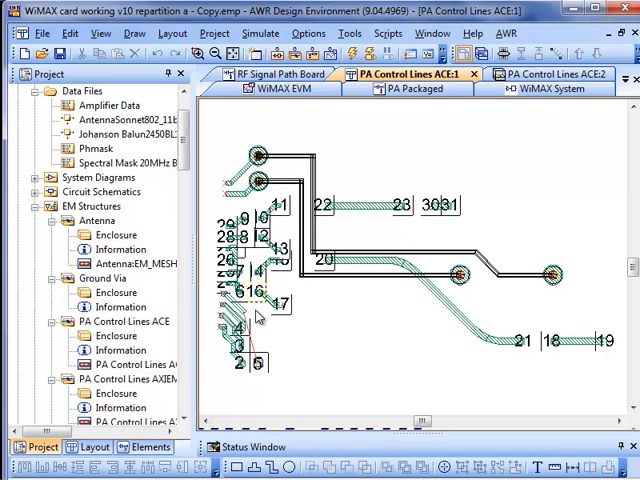
pyautogui.moveTo(288, 322)
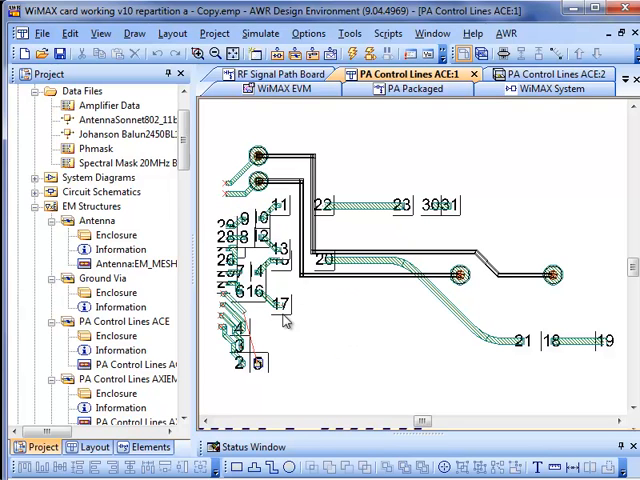
pyautogui.moveTo(284, 320)
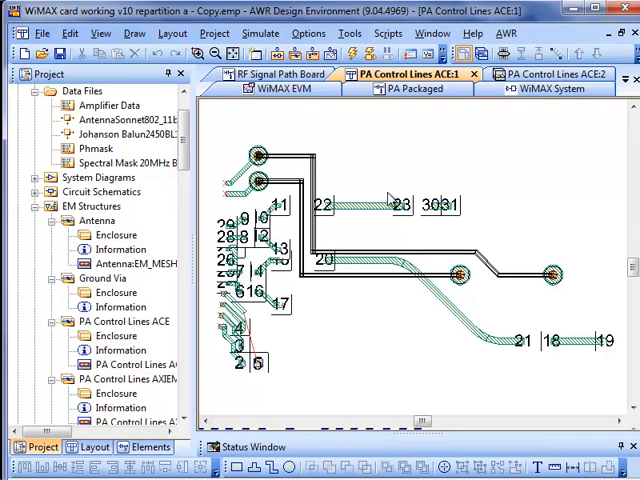
pyautogui.moveTo(520, 106)
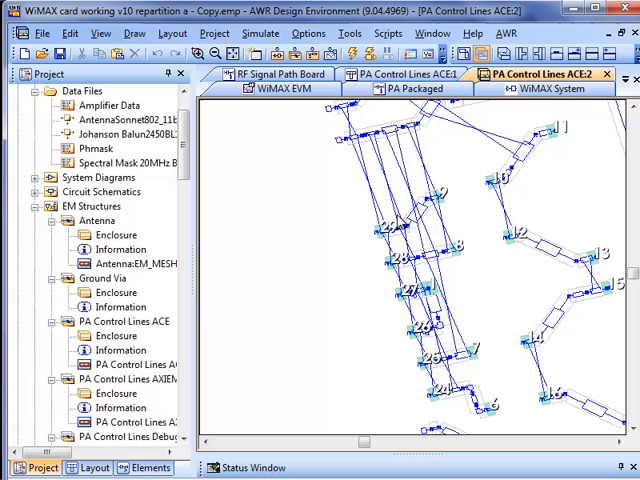
pyautogui.moveTo(522, 316)
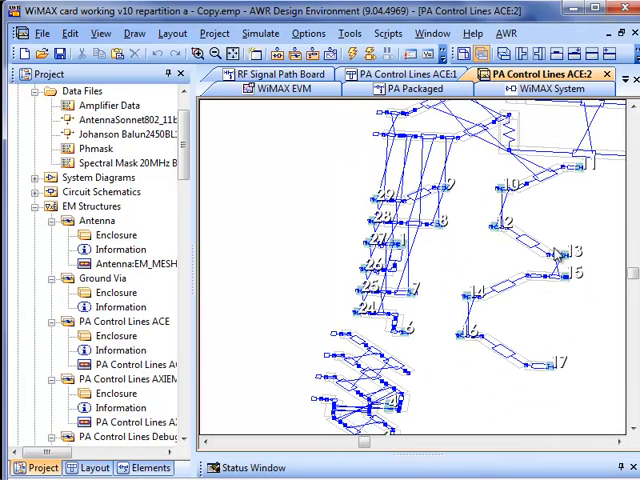
pyautogui.moveTo(562, 282)
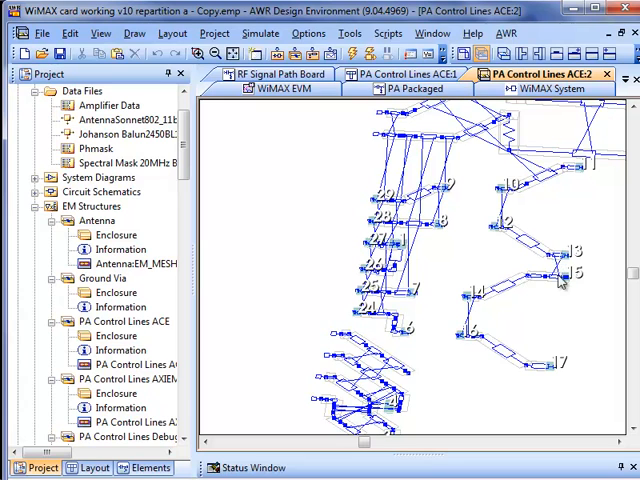
pyautogui.moveTo(564, 288)
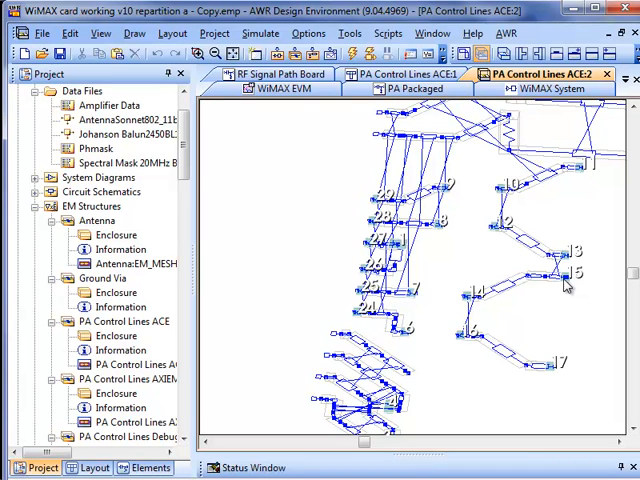
pyautogui.moveTo(528, 288)
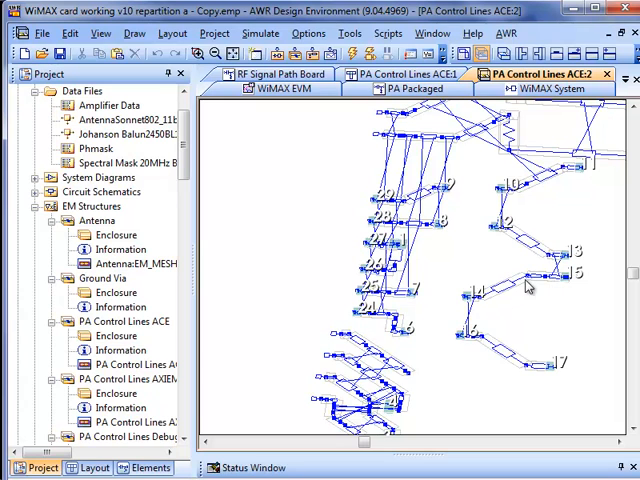
pyautogui.moveTo(558, 370)
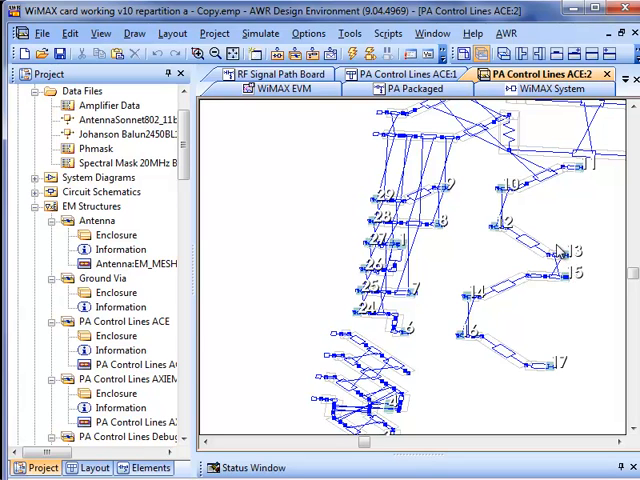
pyautogui.moveTo(532, 262)
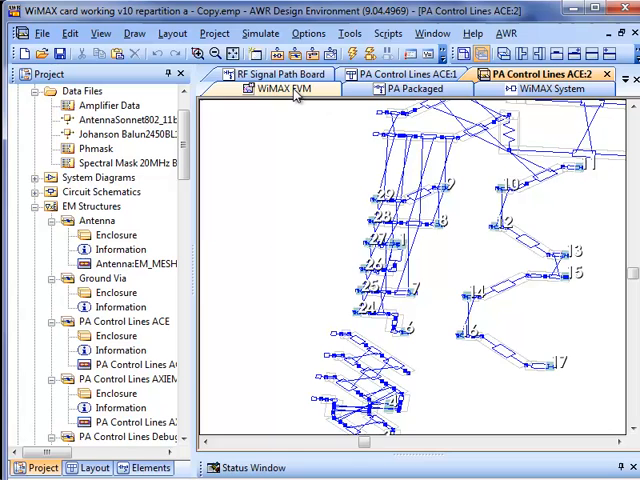
# Display the WiMAX EVM graph comparing RF Signal Path PCB and WiMAX System % EVM versus power
pyautogui.click(284, 88)
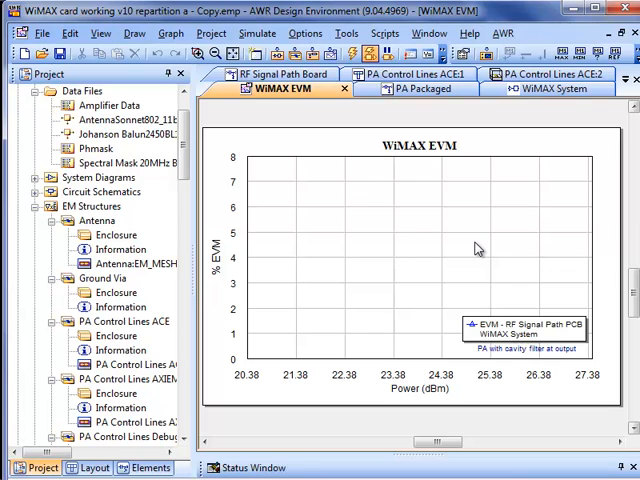
pyautogui.moveTo(478, 238)
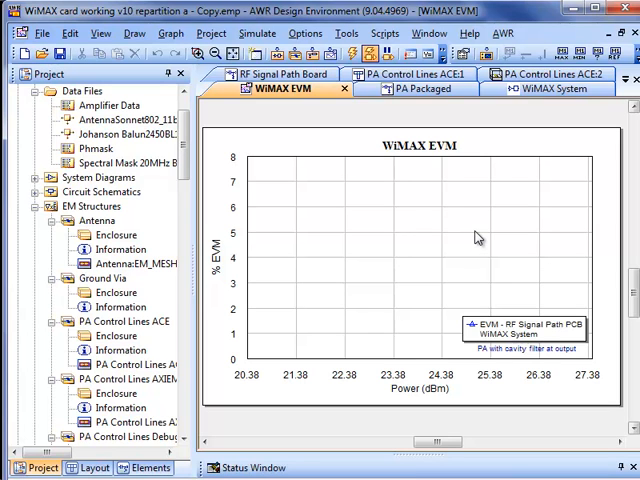